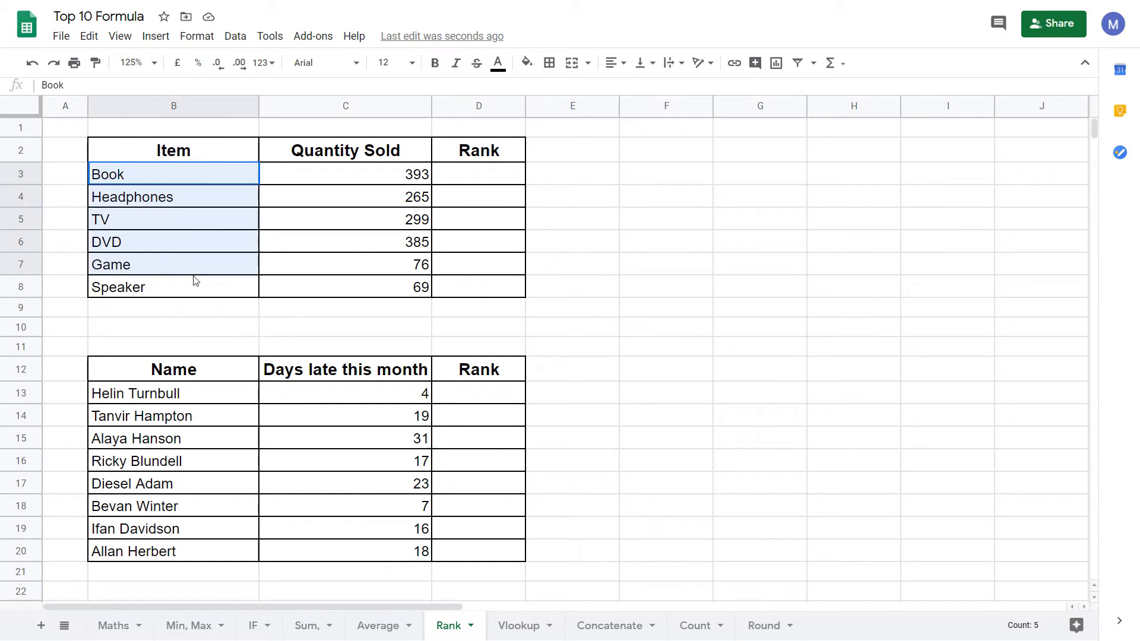
Enter =RANK(C3,C3:C8) in D3 so Book's quantity 393 ranks 1.
left_click(173, 286)
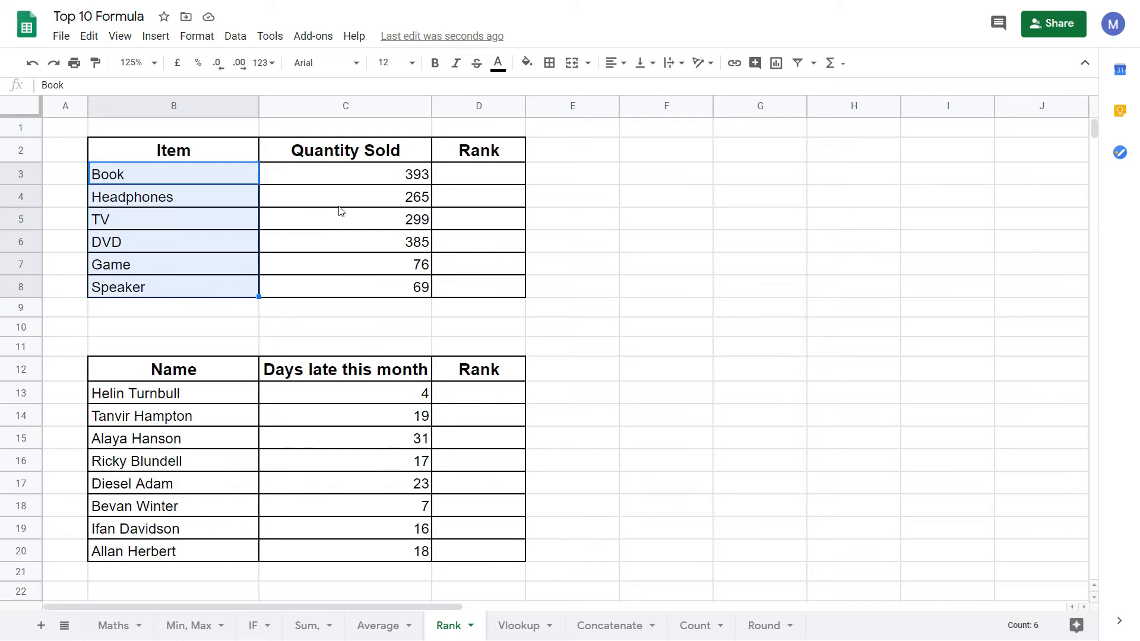
mouse_move(377, 180)
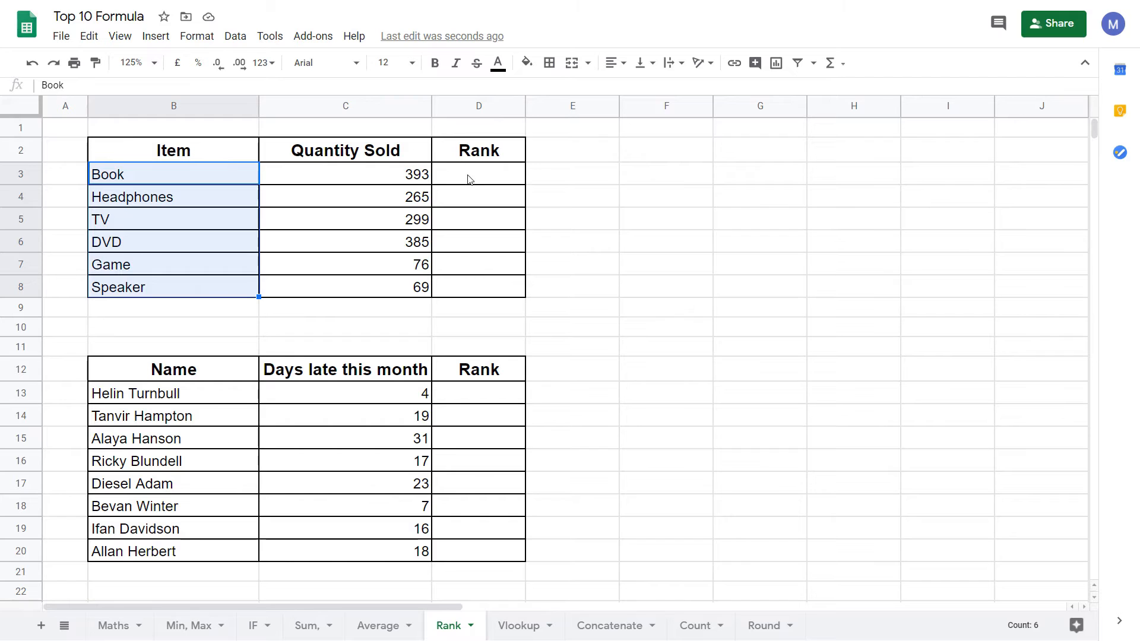
left_click(479, 174)
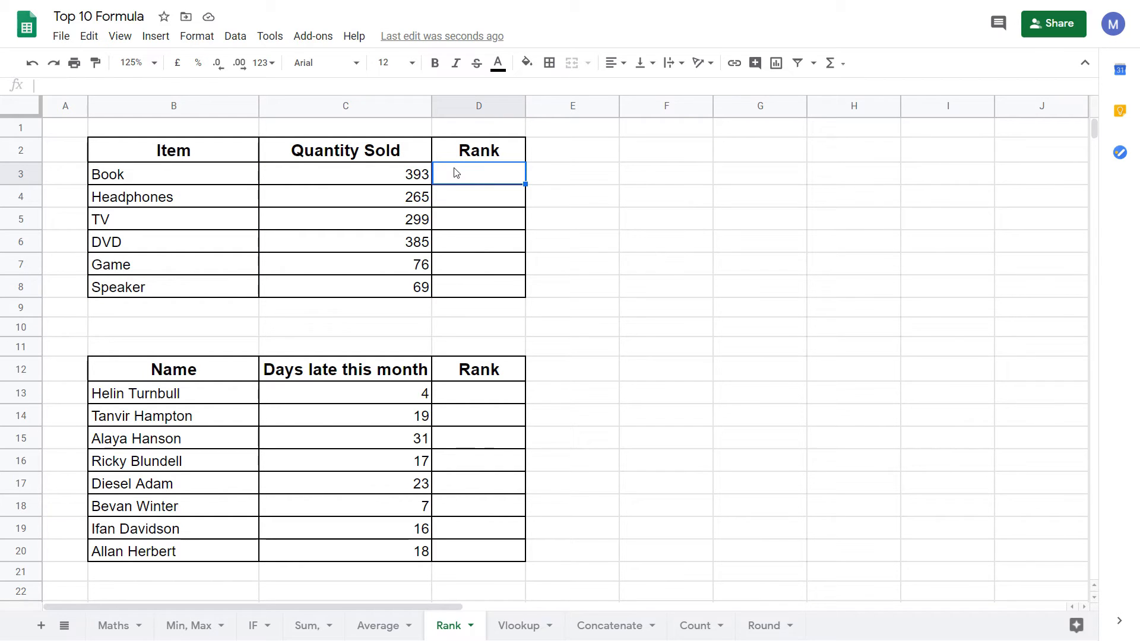
type("=RANK(")
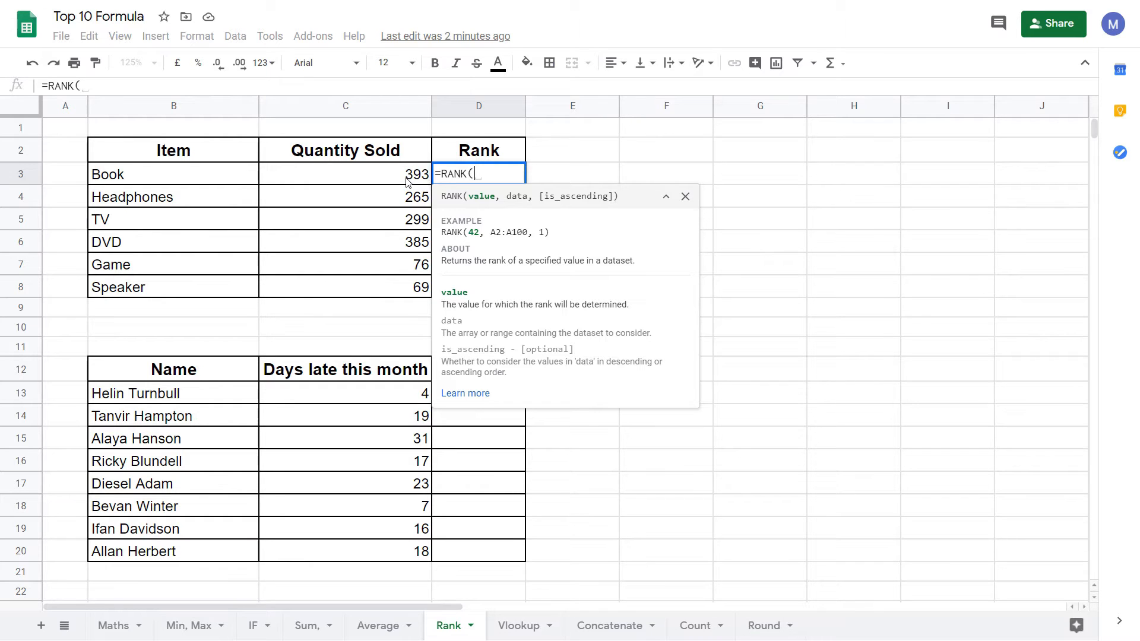
left_click(345, 174)
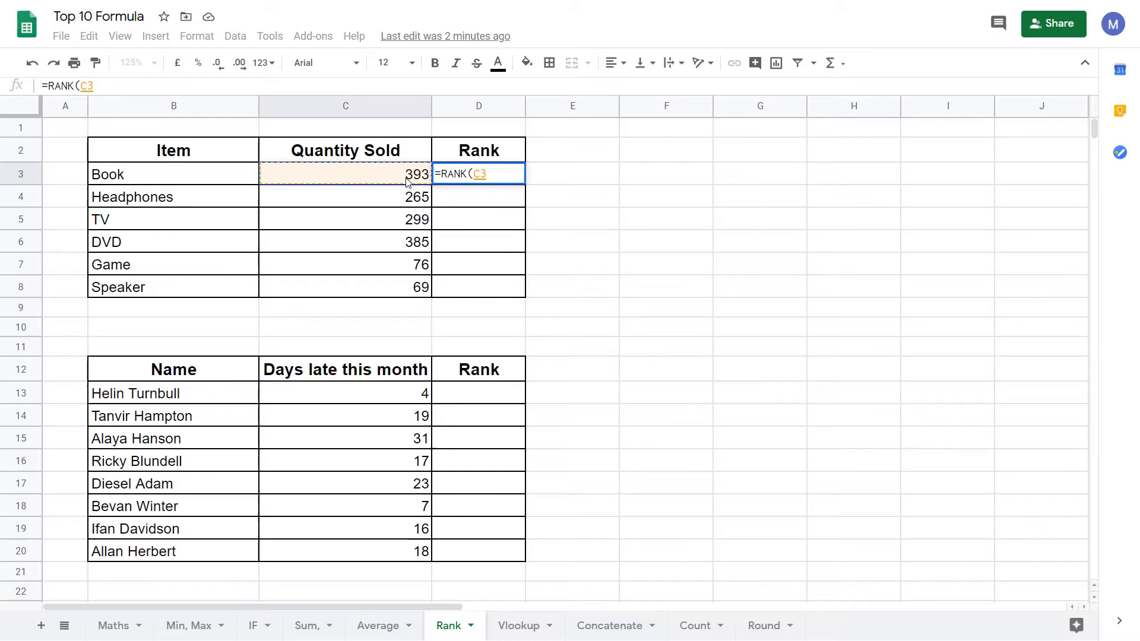
type(",")
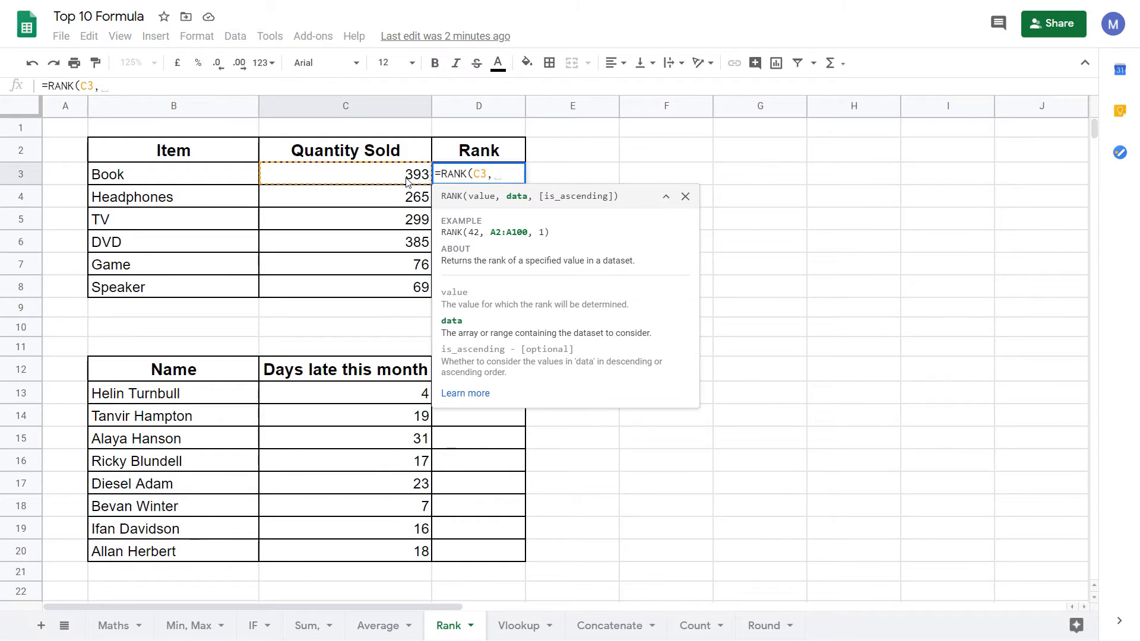
left_click(345, 174)
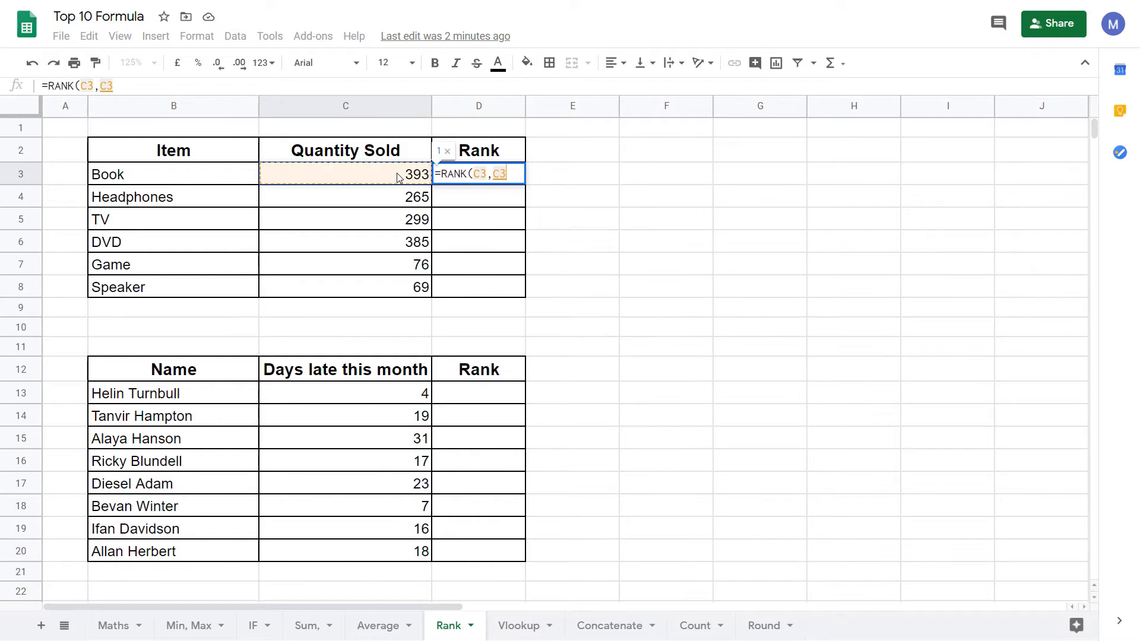
left_click_drag(346, 174, 346, 219)
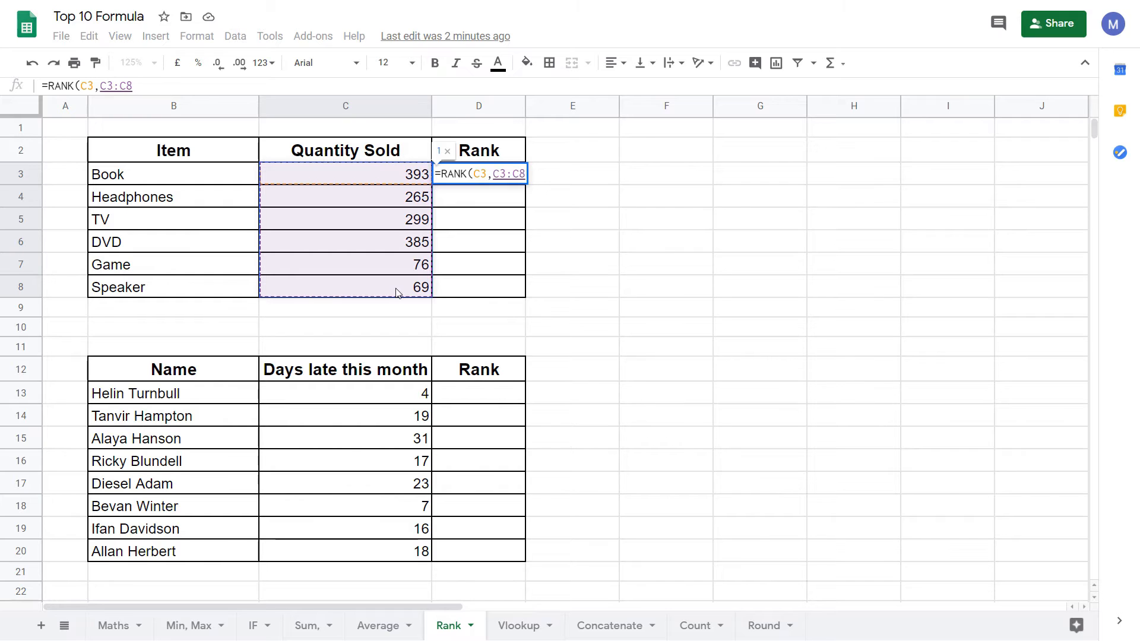
type(")")
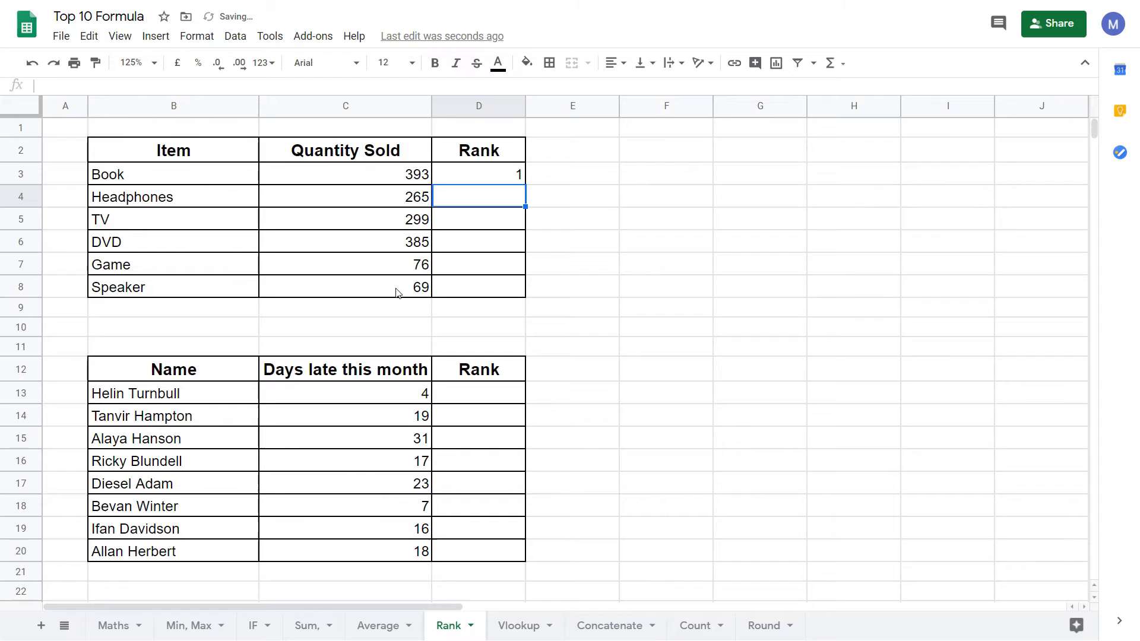
left_click(479, 174)
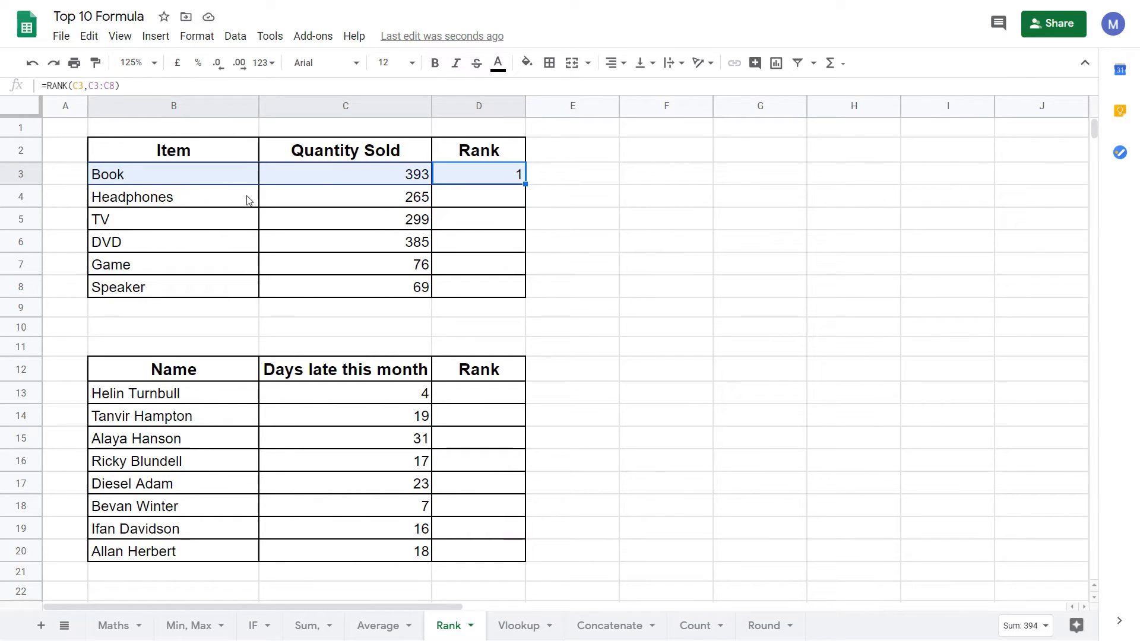
left_click(344, 174)
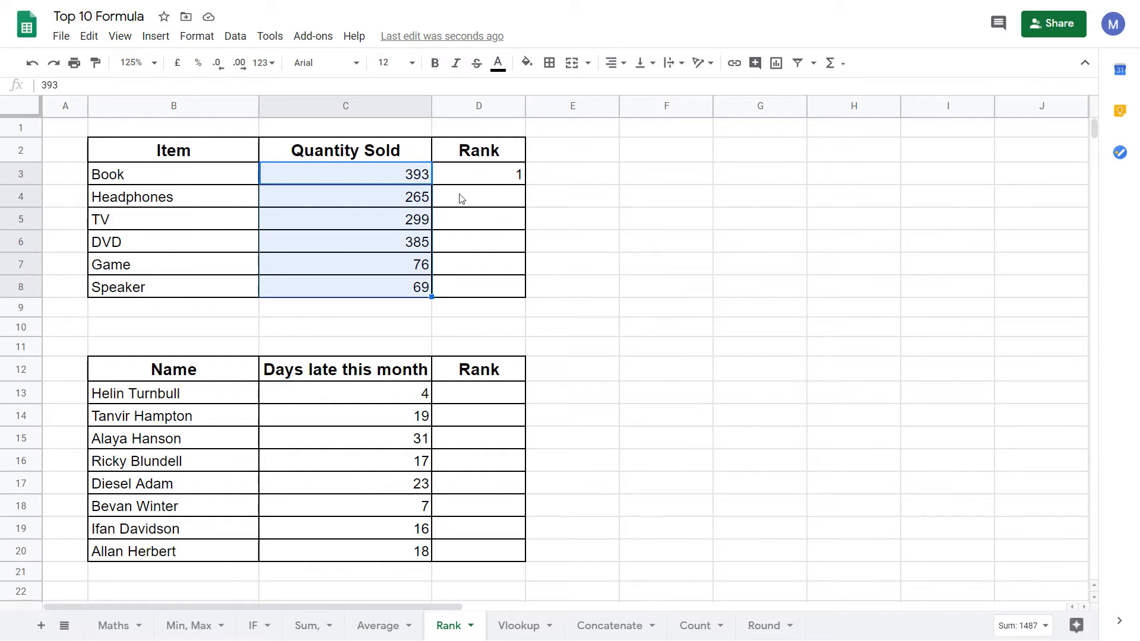
left_click(479, 175)
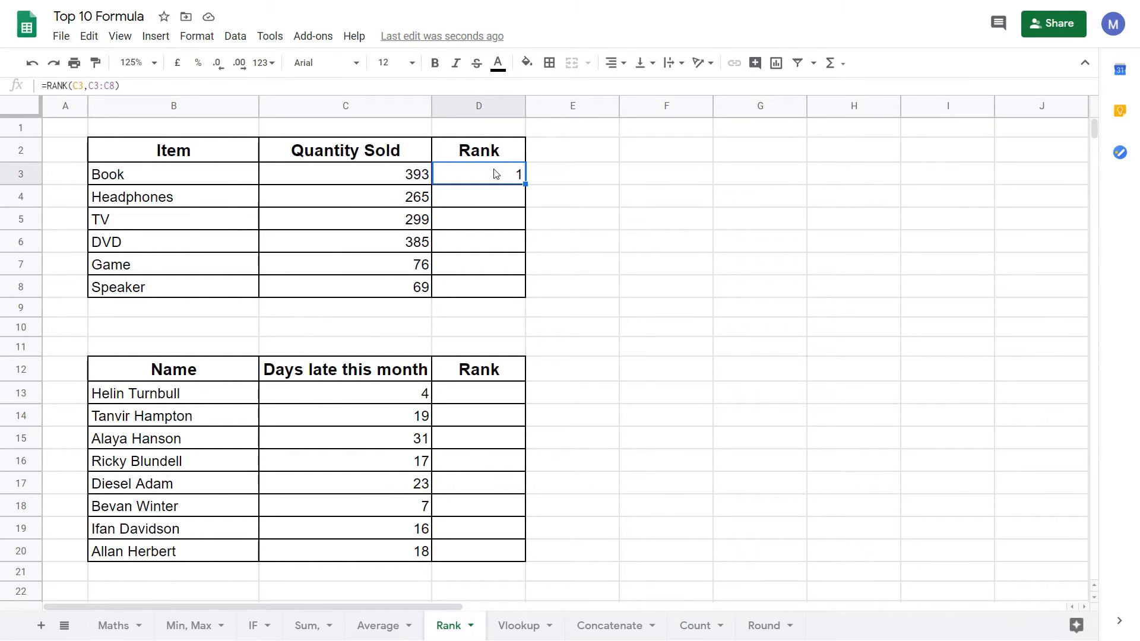
mouse_move(196, 212)
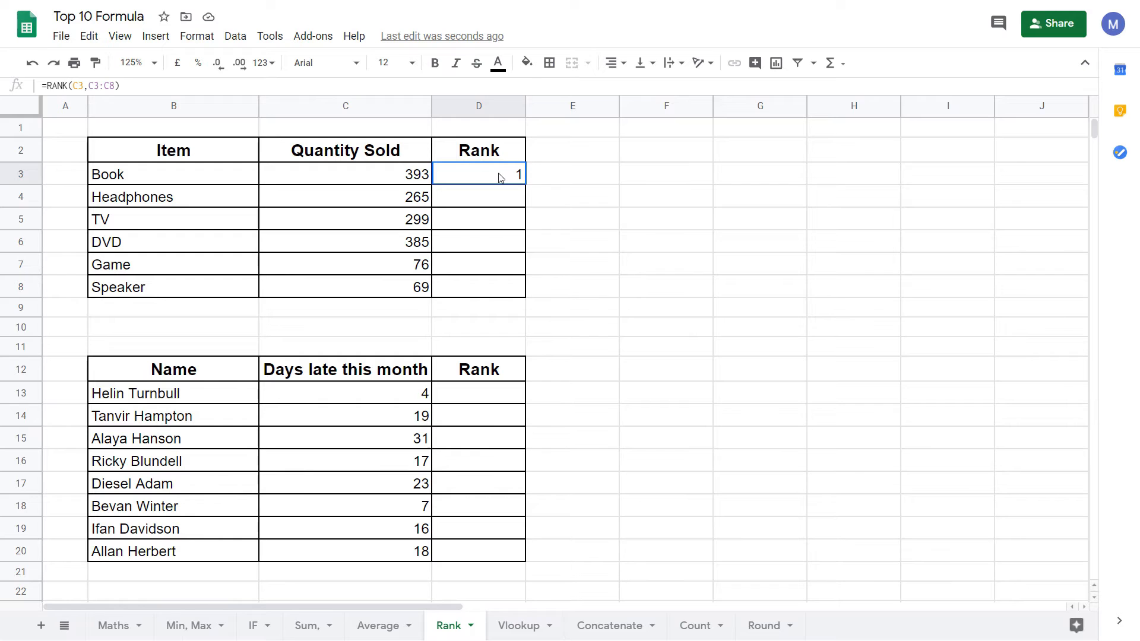
Change the range in Book's RANK formula to absolute $C$3:$C$8 using F4.
double_click(477, 174)
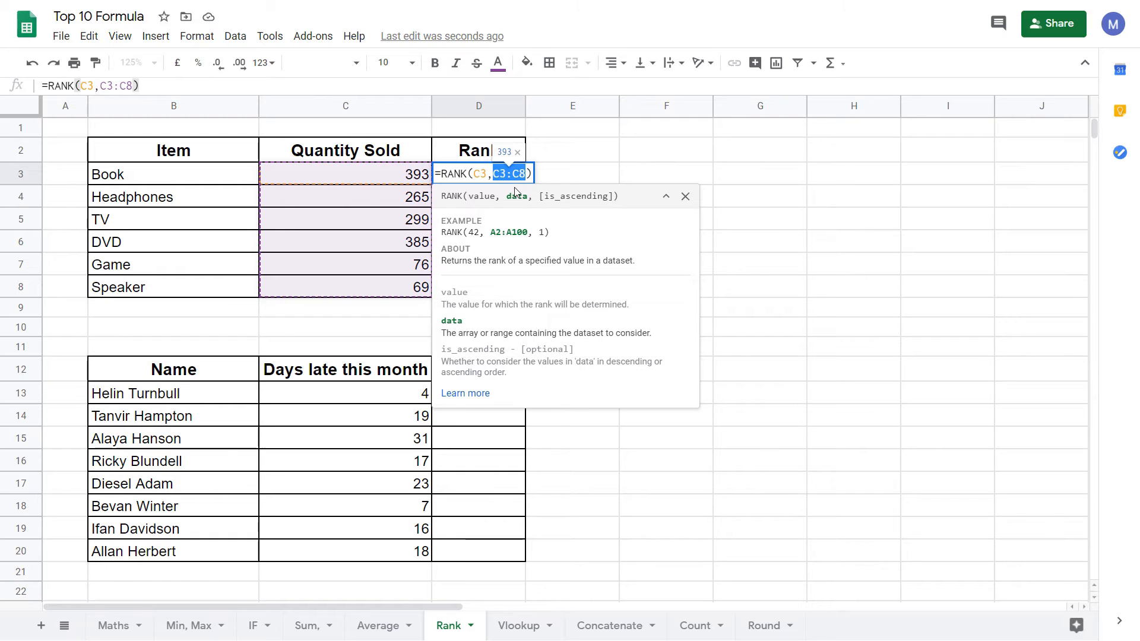
mouse_move(503, 190)
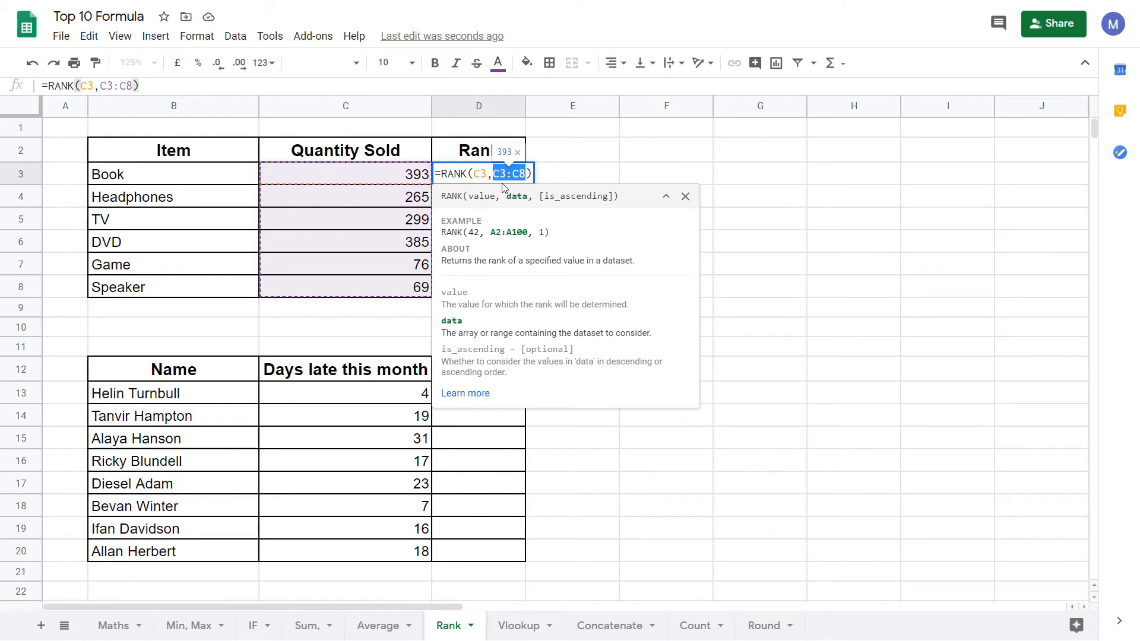
mouse_move(405, 245)
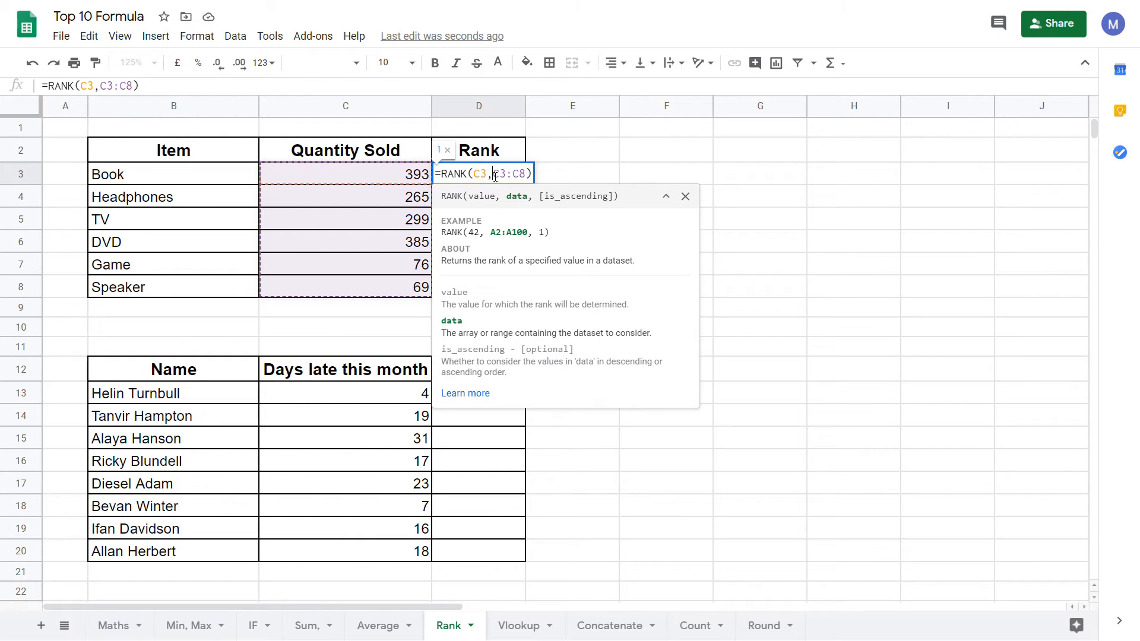
key("F4")
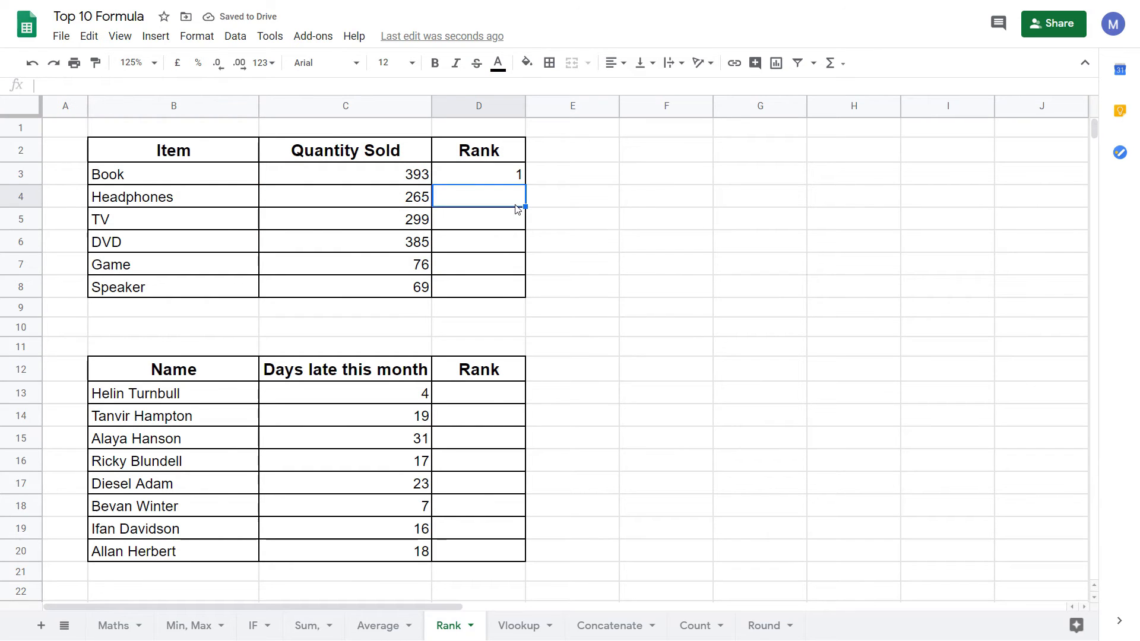
mouse_move(511, 181)
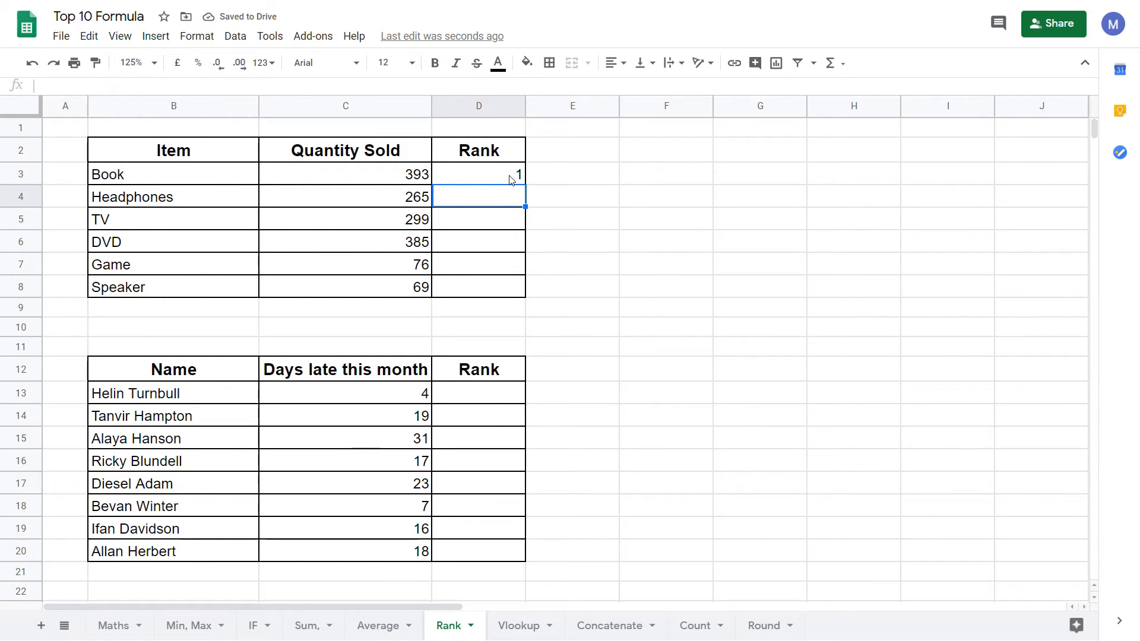
Copy Book's RANK formula from D3 down to D8, ranking all six items.
left_click(477, 174)
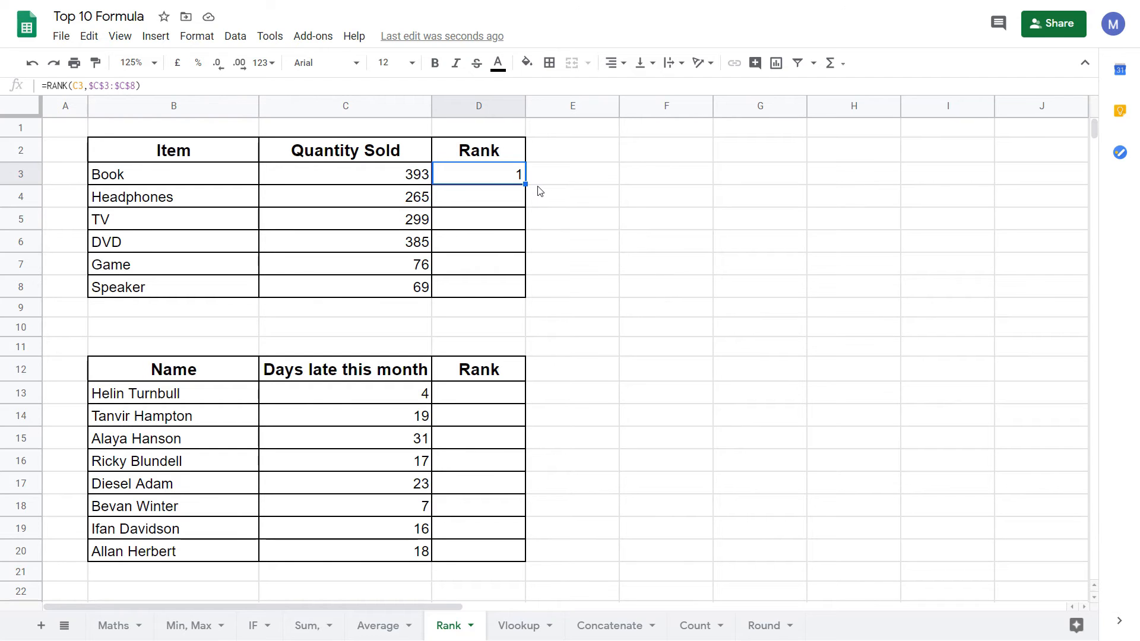
mouse_move(524, 184)
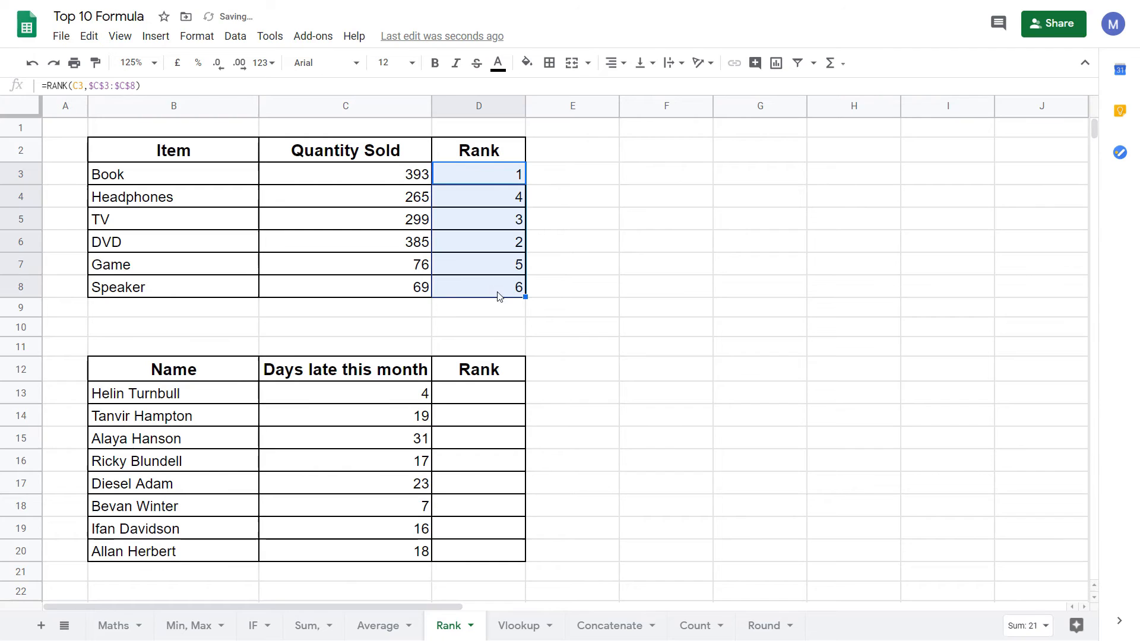
mouse_move(515, 256)
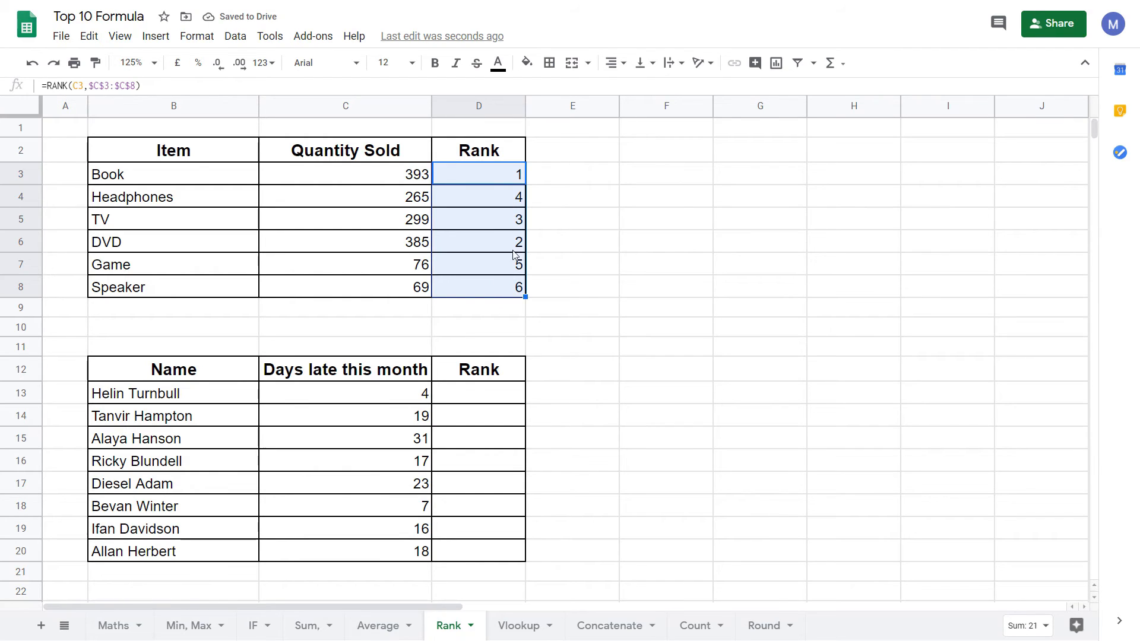
mouse_move(507, 289)
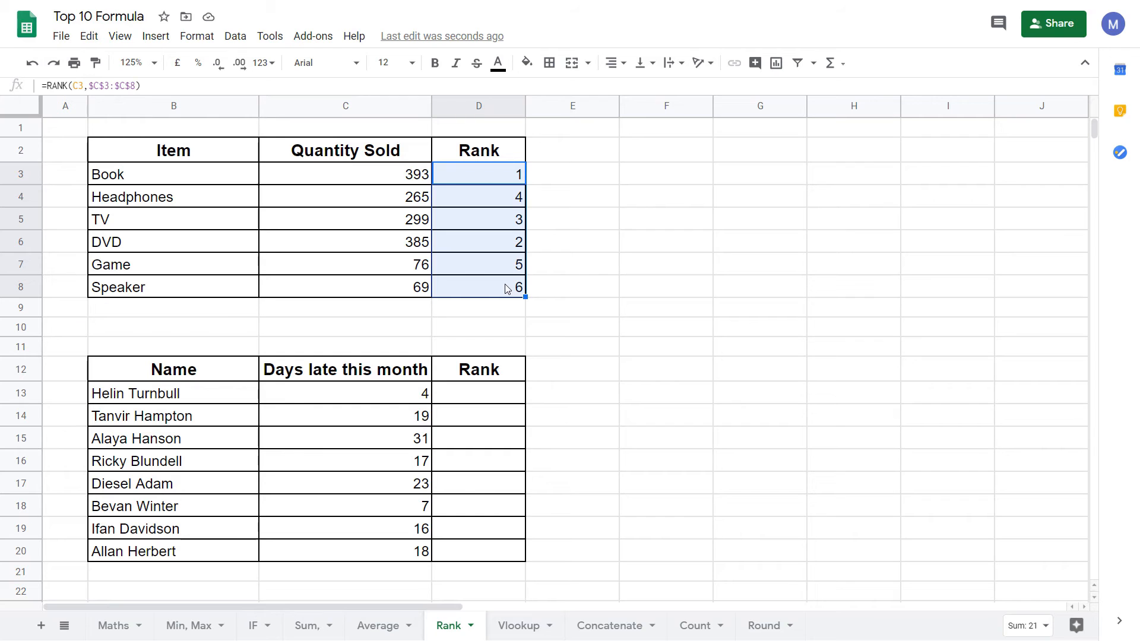
left_click(173, 286)
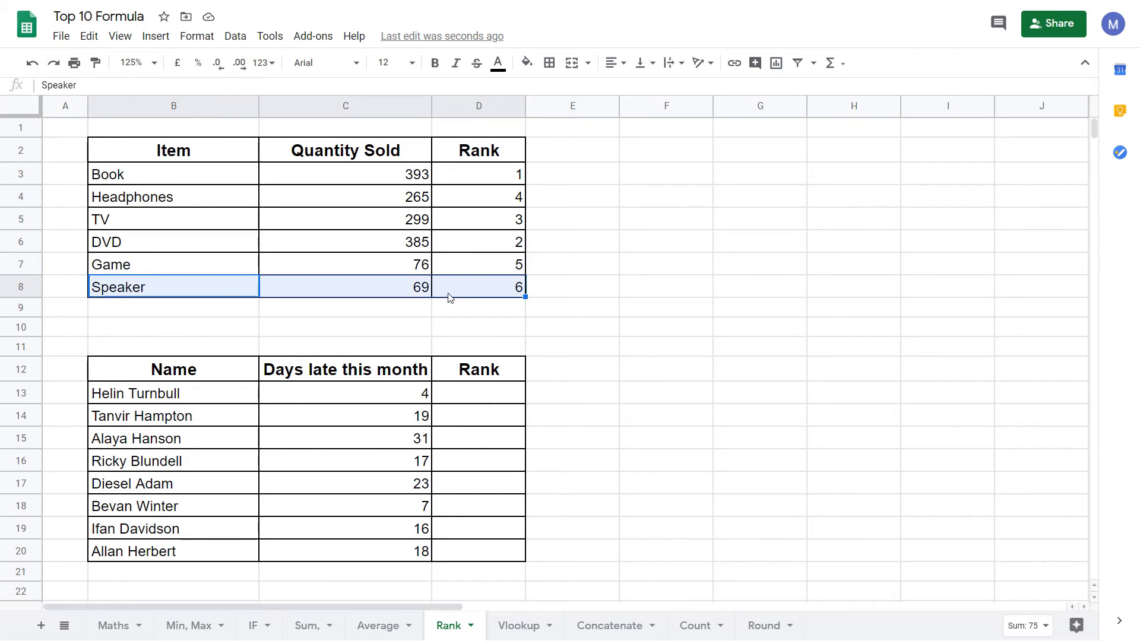
left_click(344, 286)
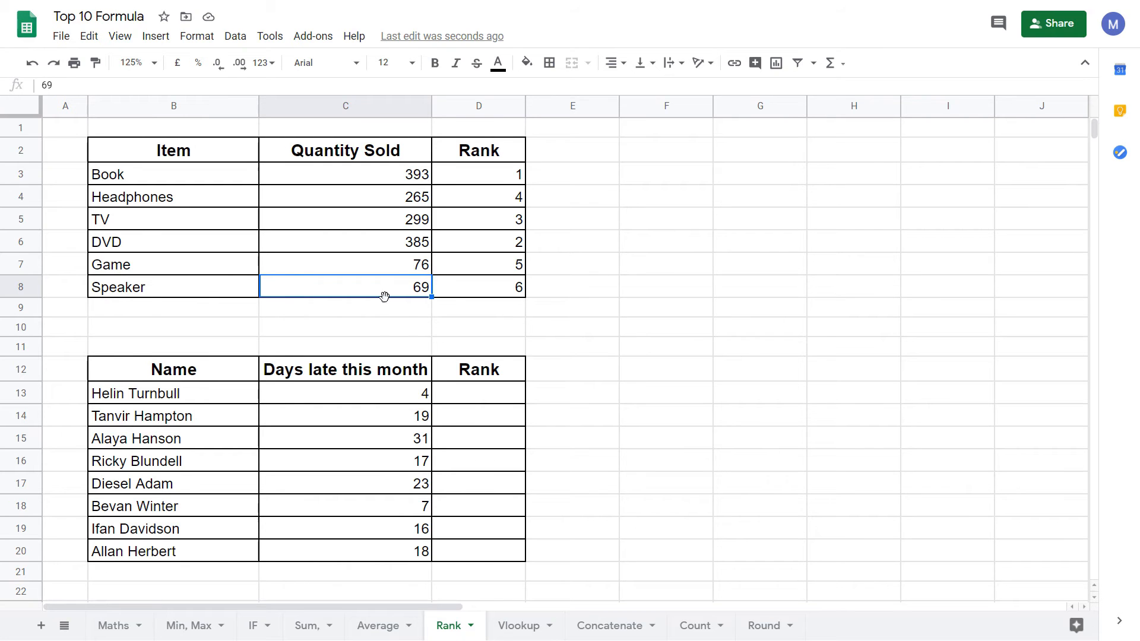
scroll("down", 3)
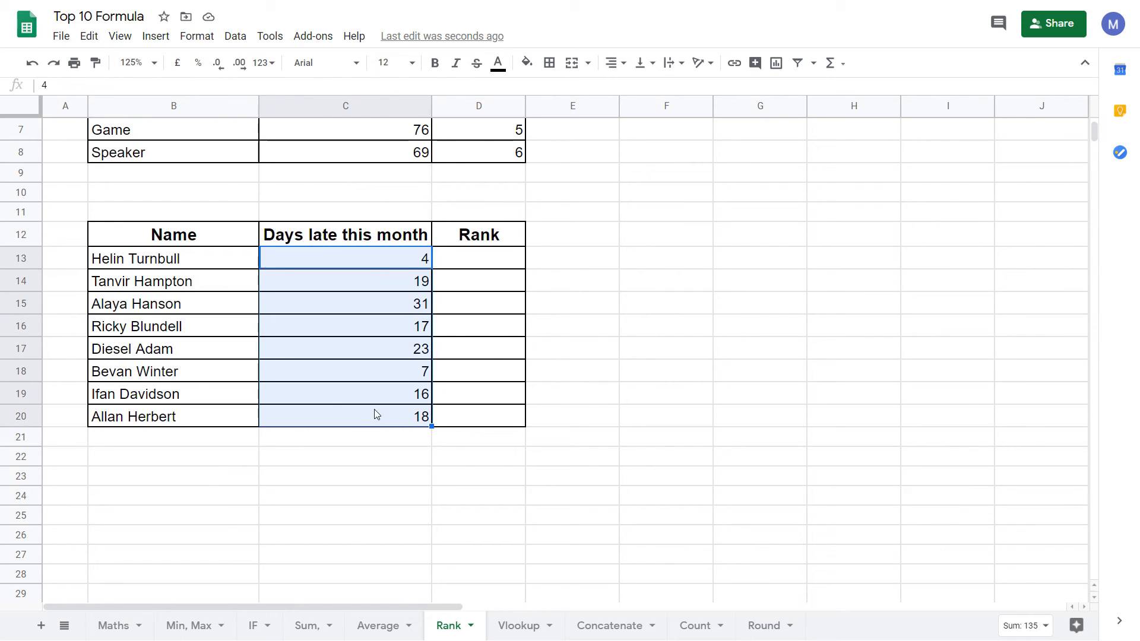
mouse_move(377, 347)
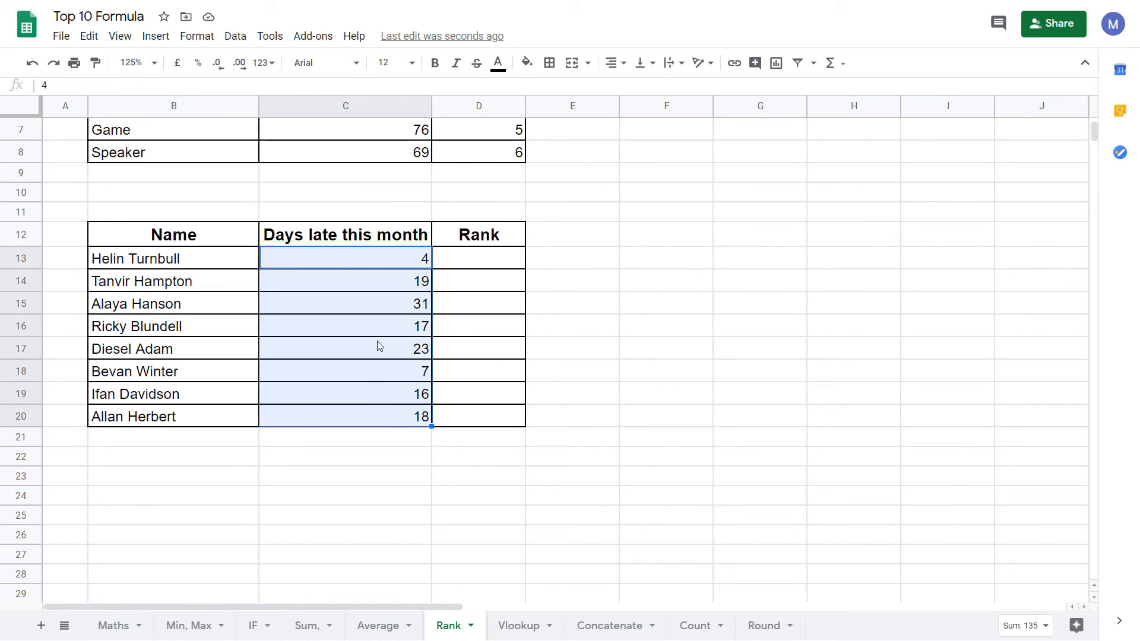
left_click(571, 212)
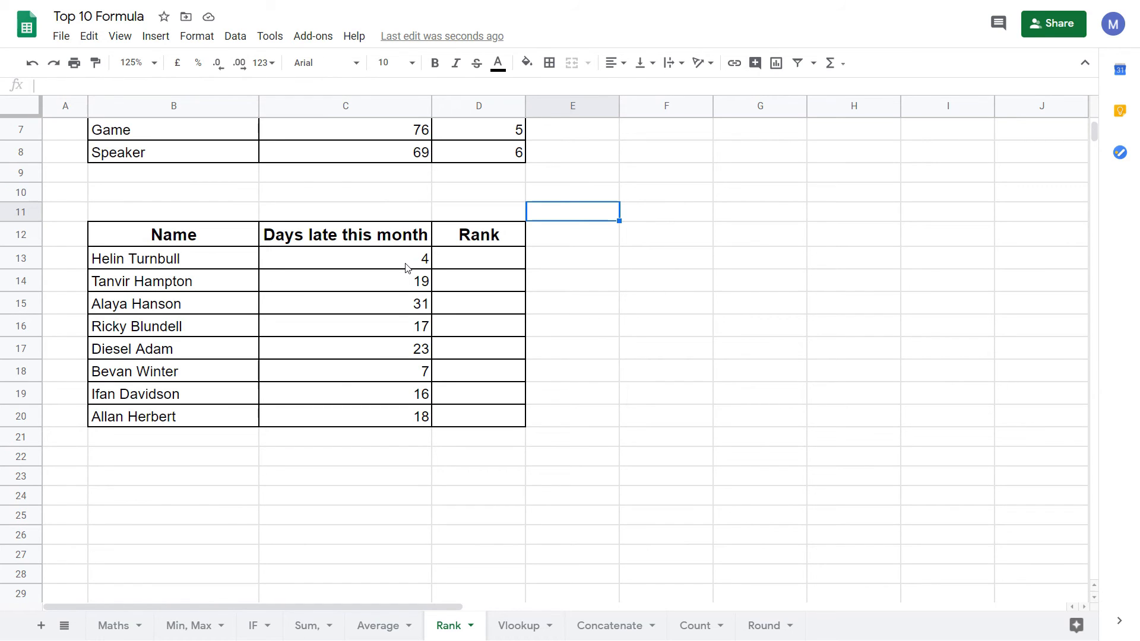
left_click(345, 259)
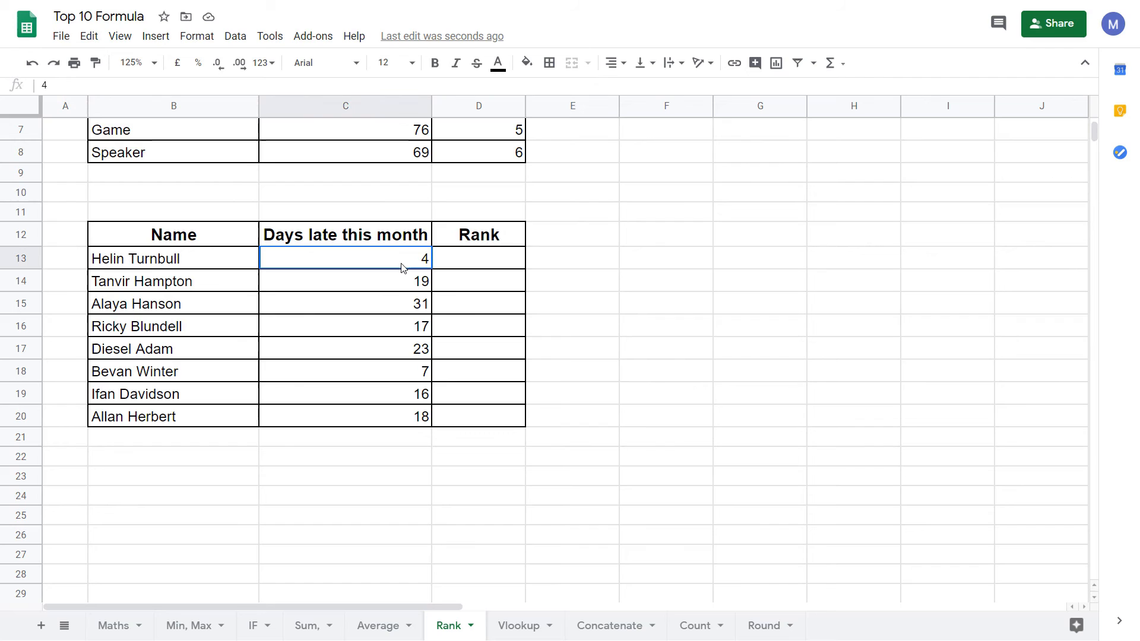
left_click(479, 258)
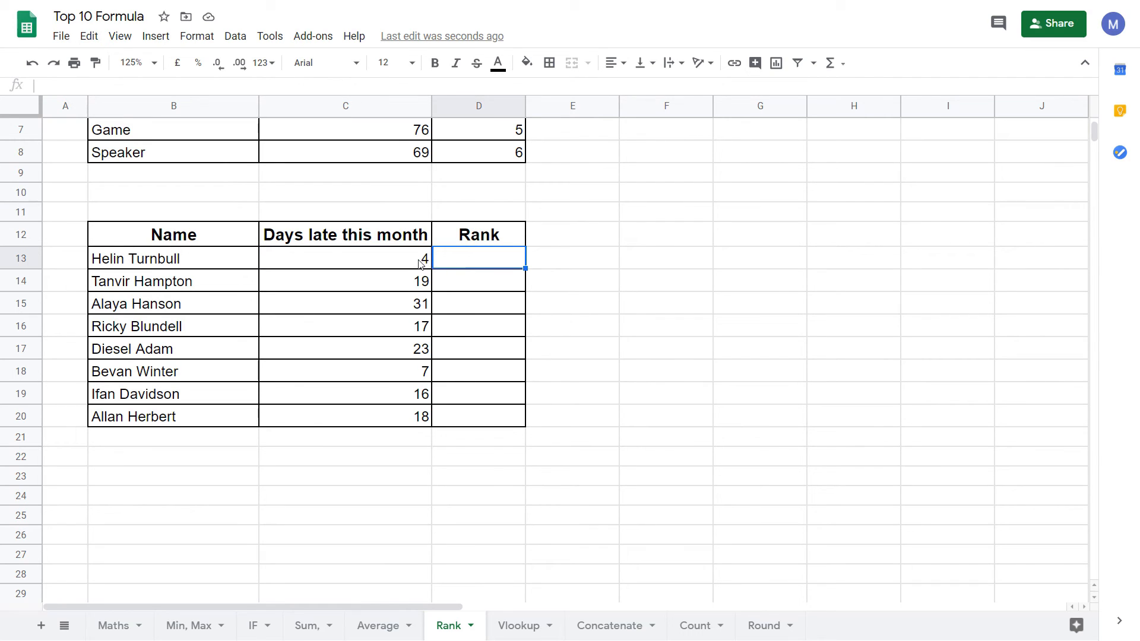
left_click(344, 258)
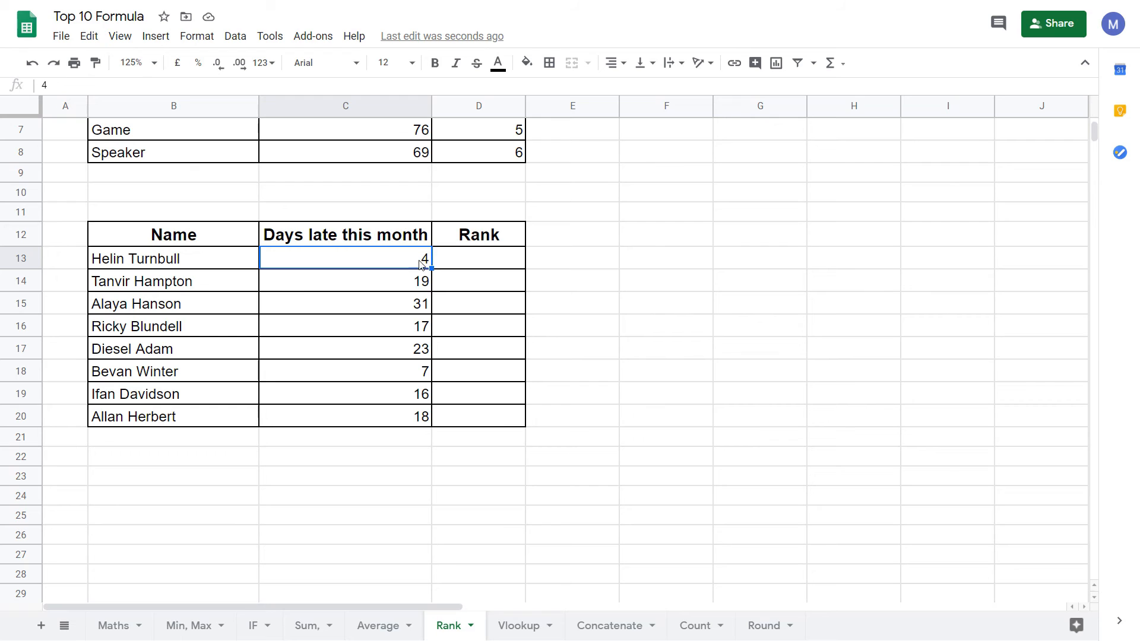
left_click(479, 258)
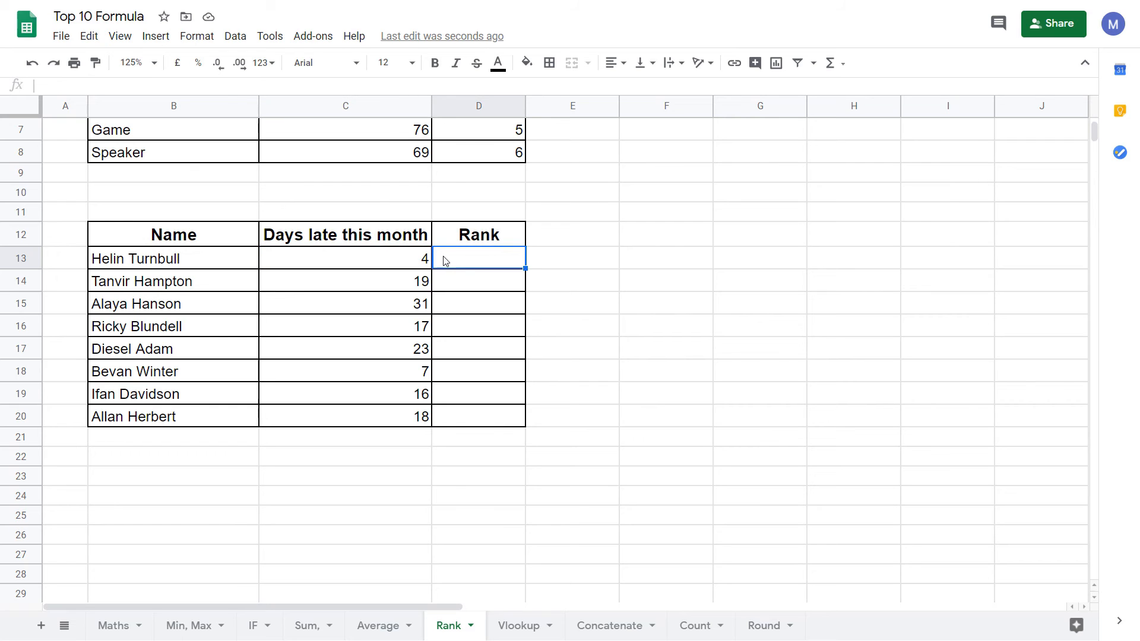
mouse_move(444, 262)
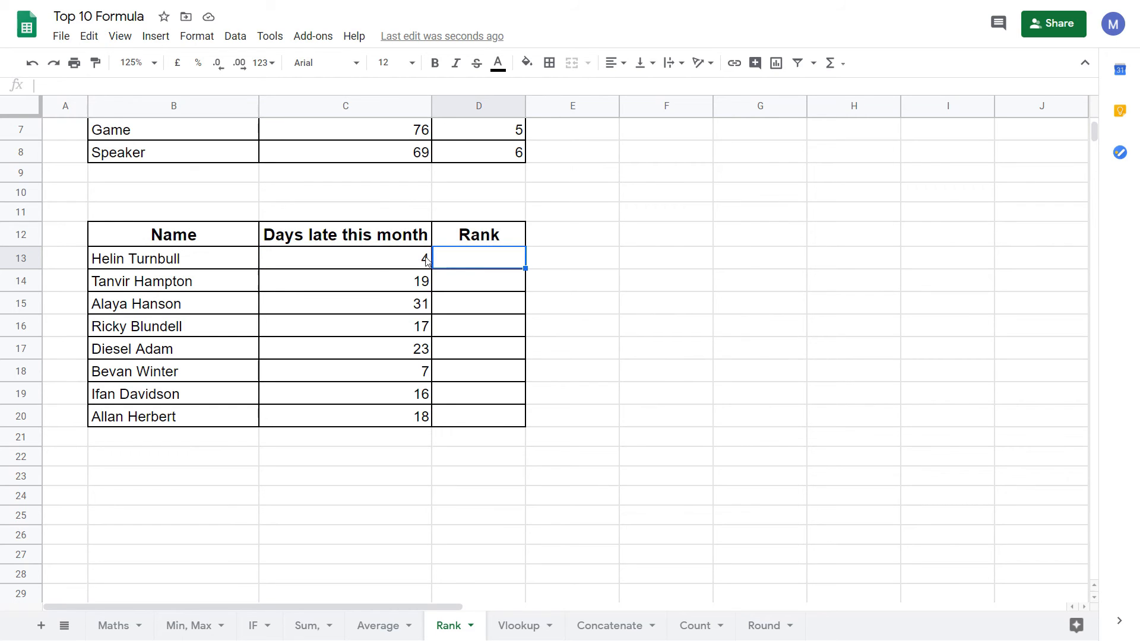
left_click(344, 258)
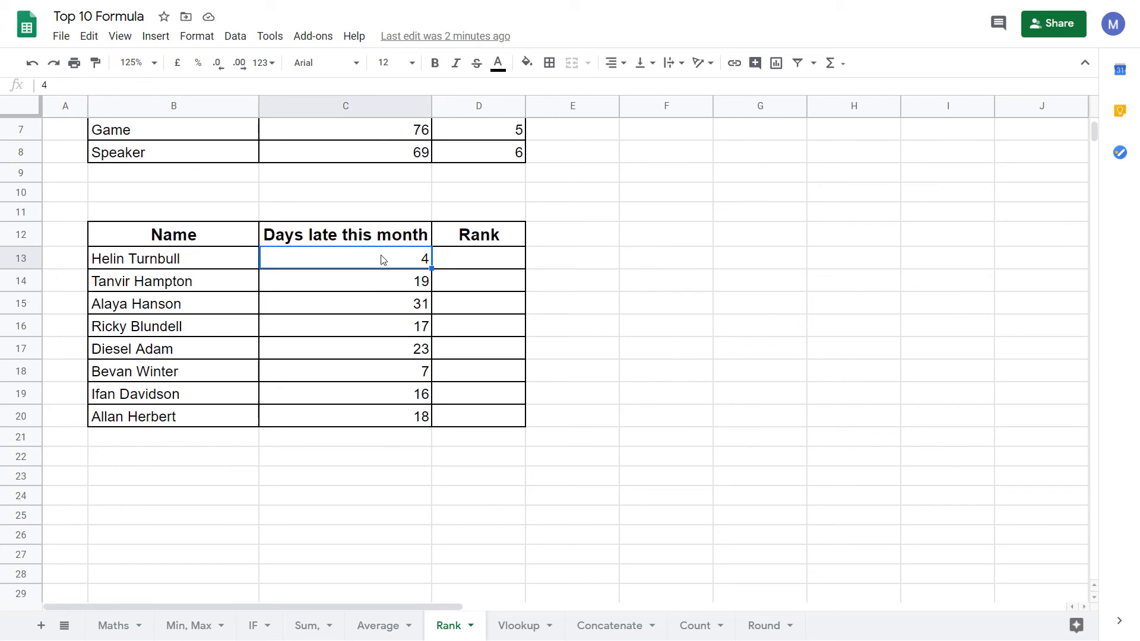
left_click(479, 258)
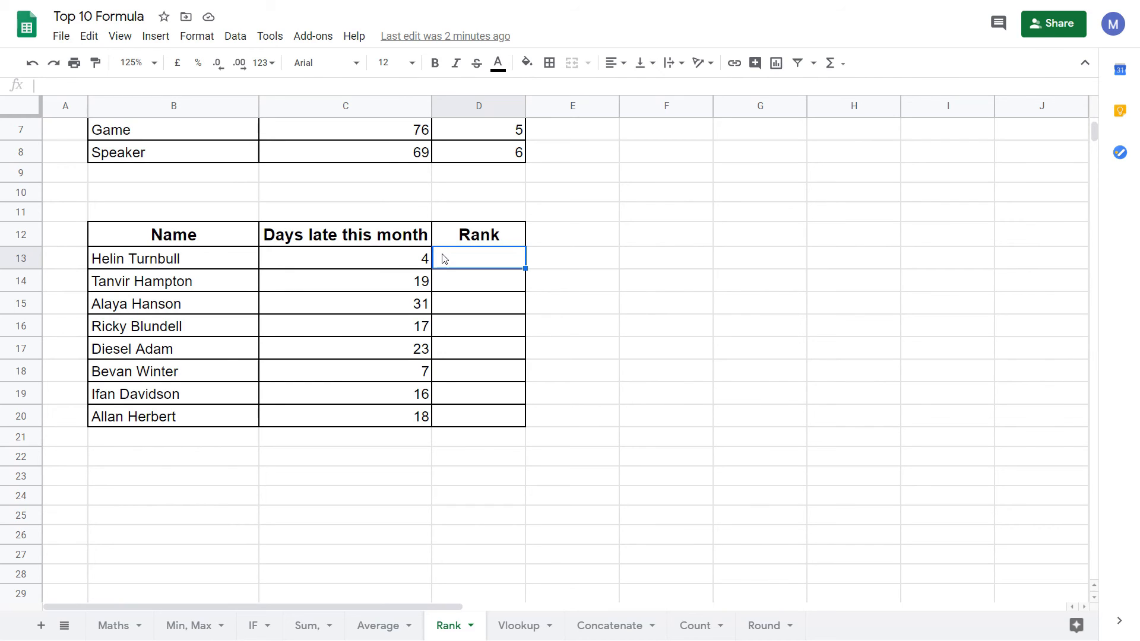
Enter an ascending RANK formula in D13 using locked range $C$13:$C$20 and order 1.
type("=RANK(")
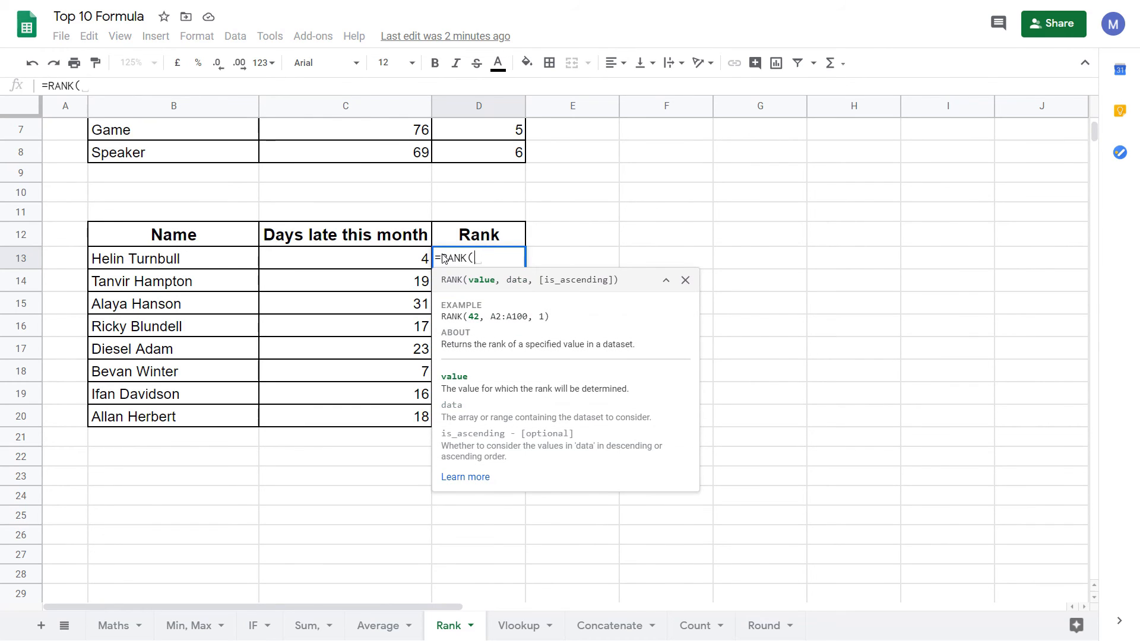
mouse_move(398, 268)
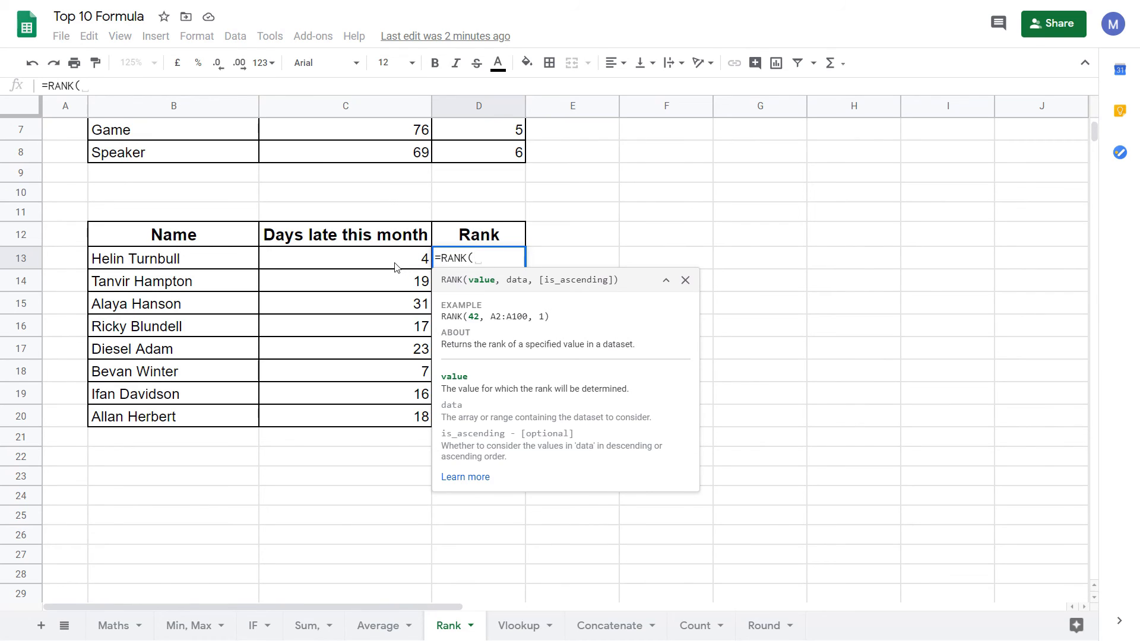
left_click(345, 258)
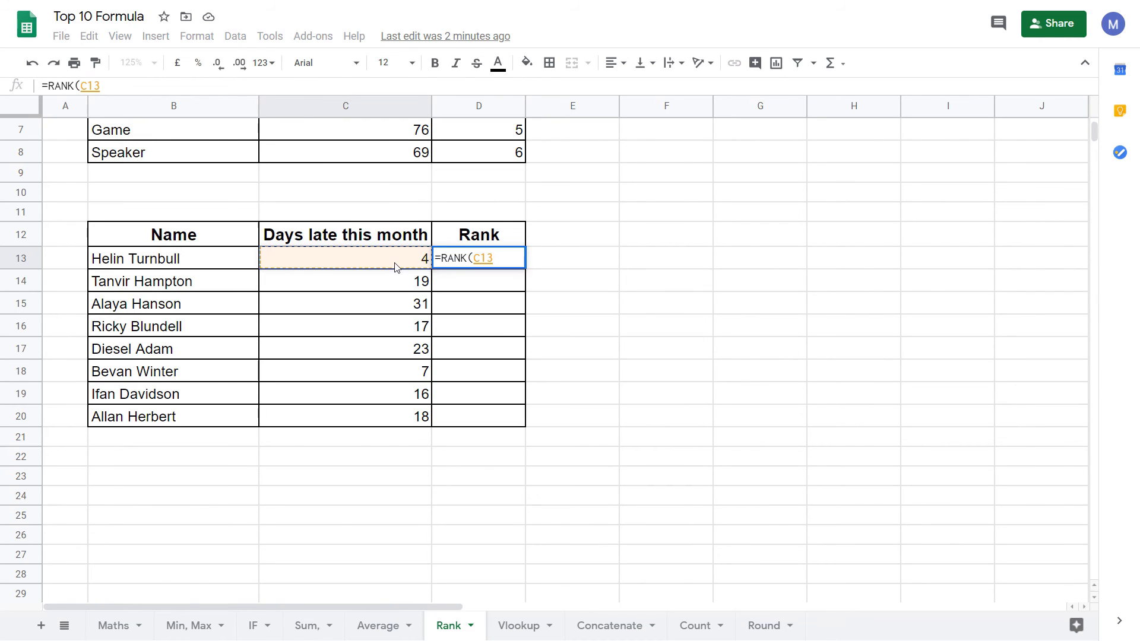
type(",")
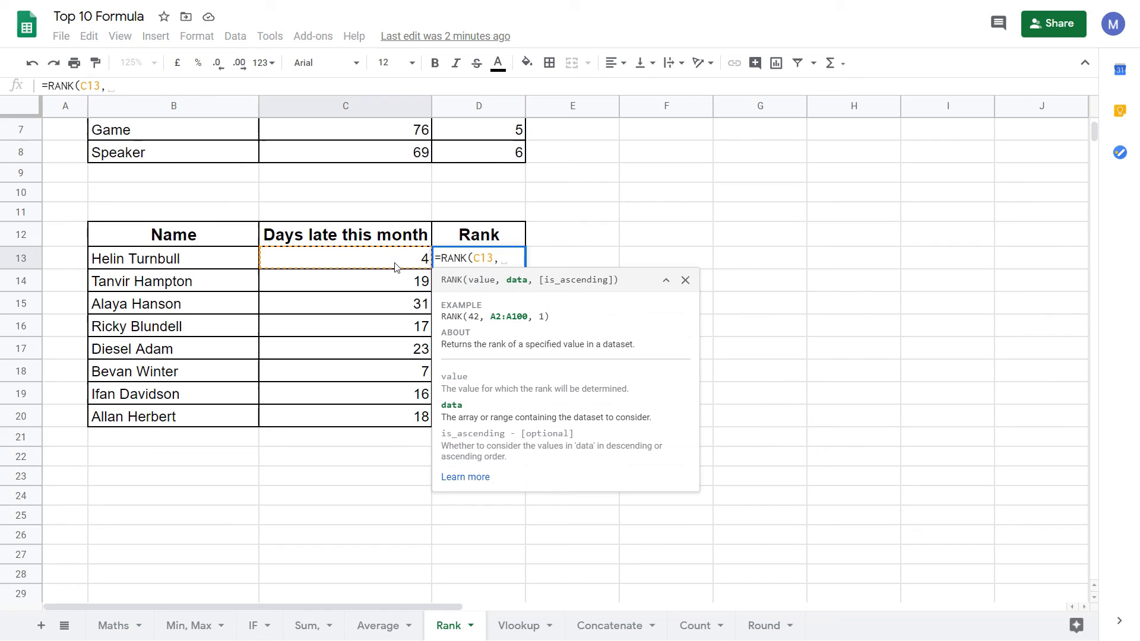
mouse_move(389, 263)
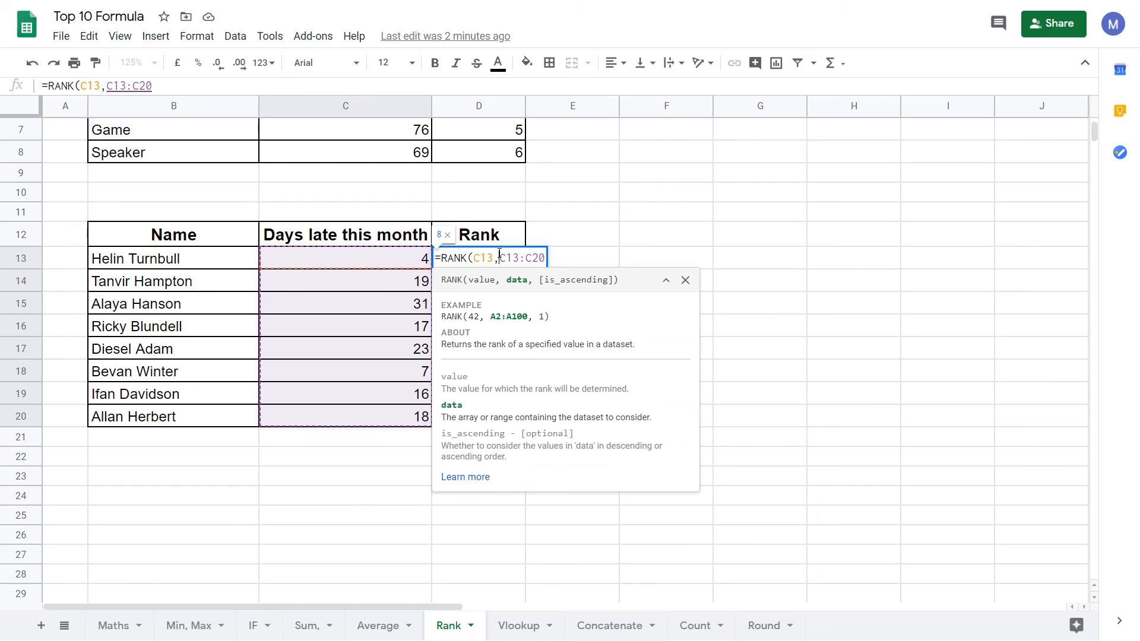
type("$C")
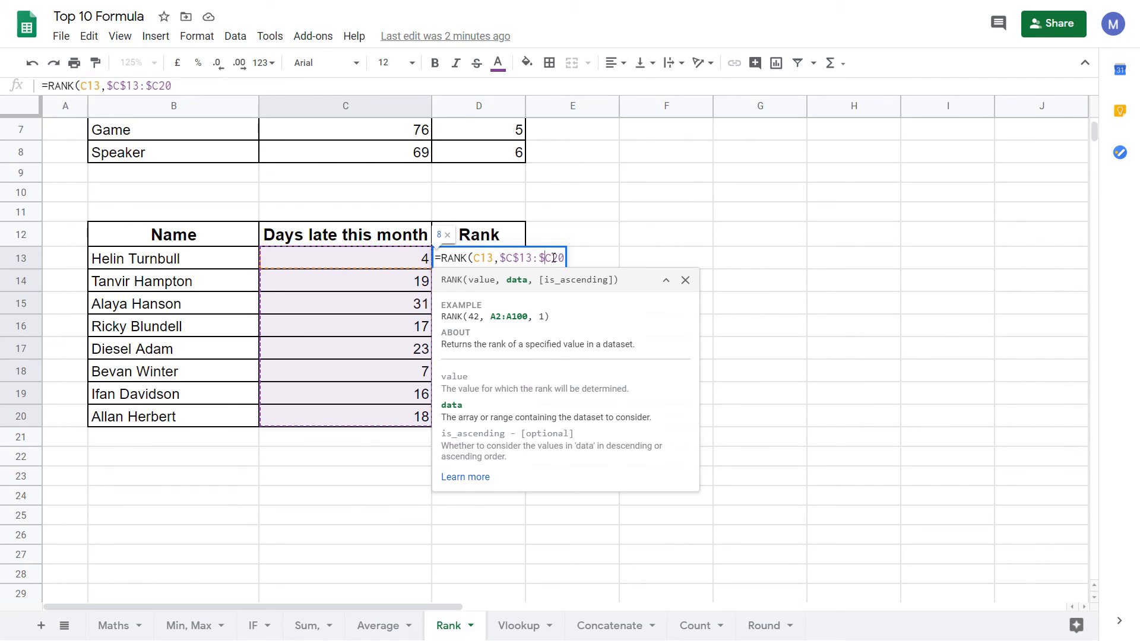
type("$")
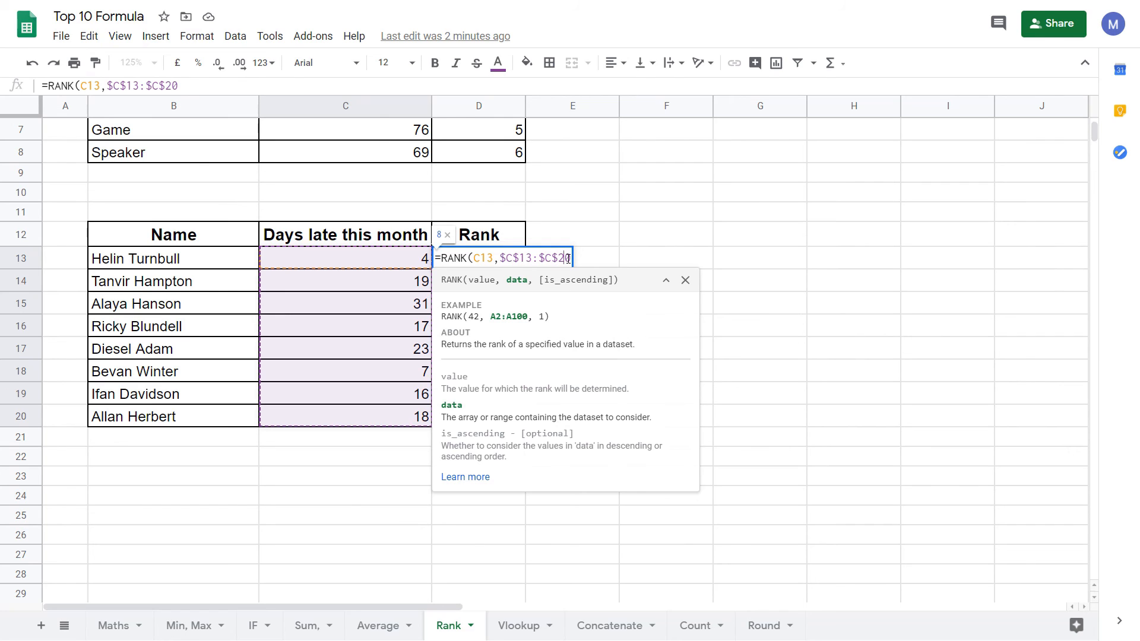
mouse_move(620, 241)
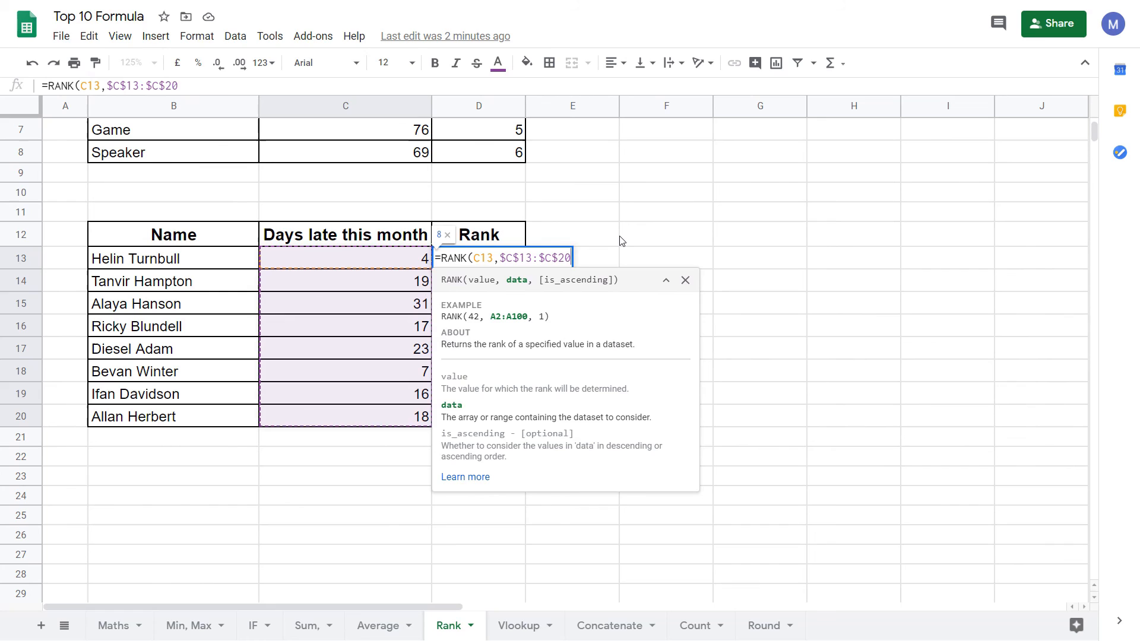
type(",")
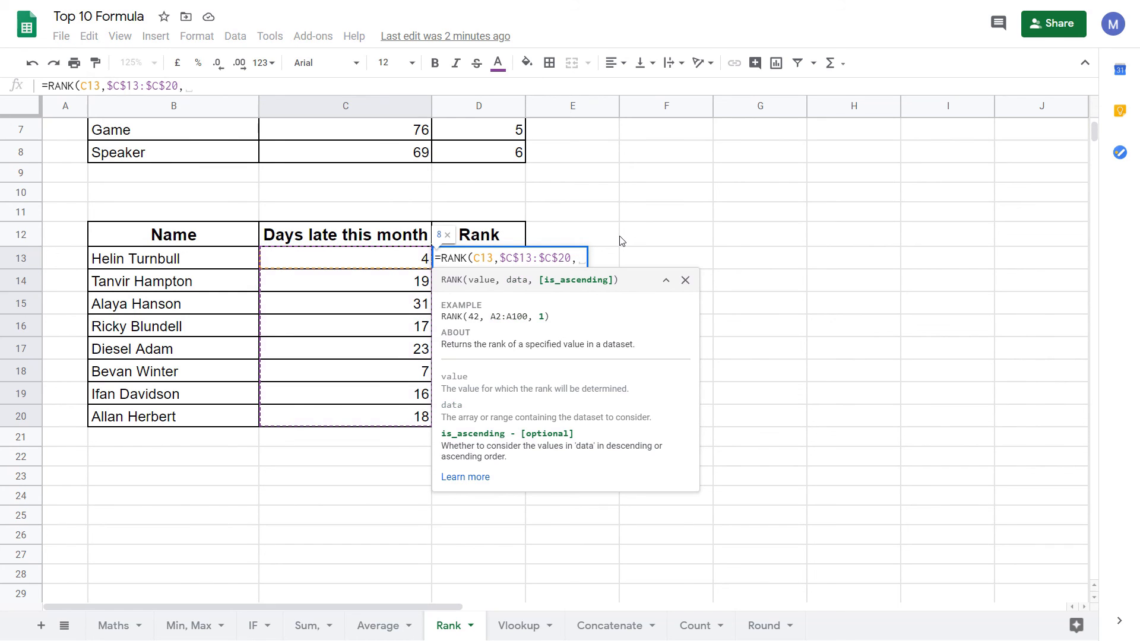
type("1")
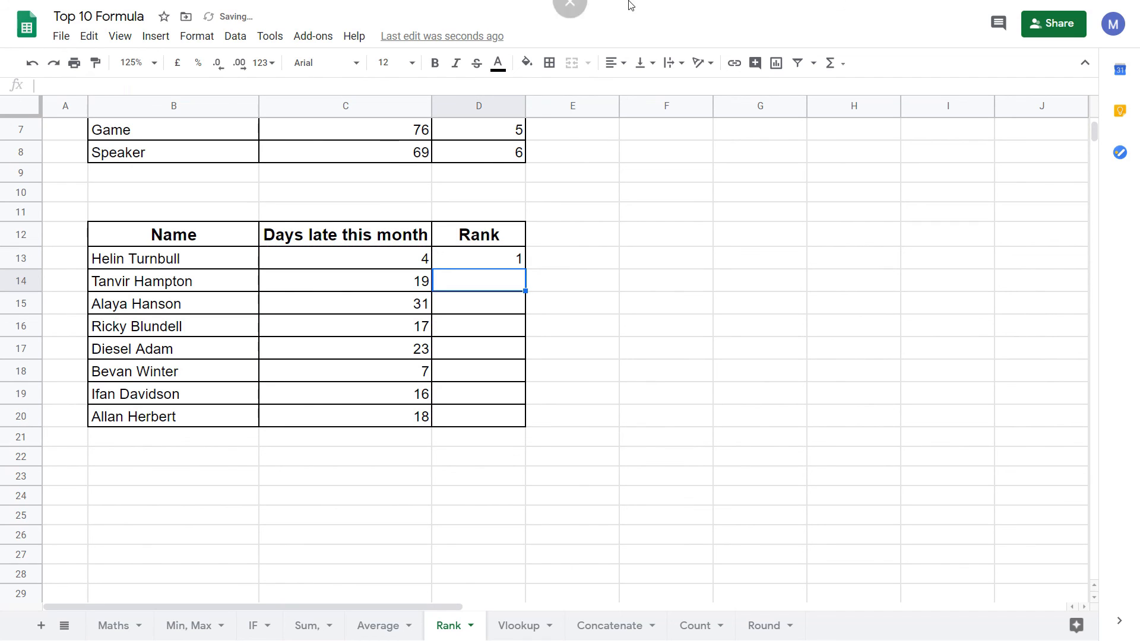
left_click(344, 258)
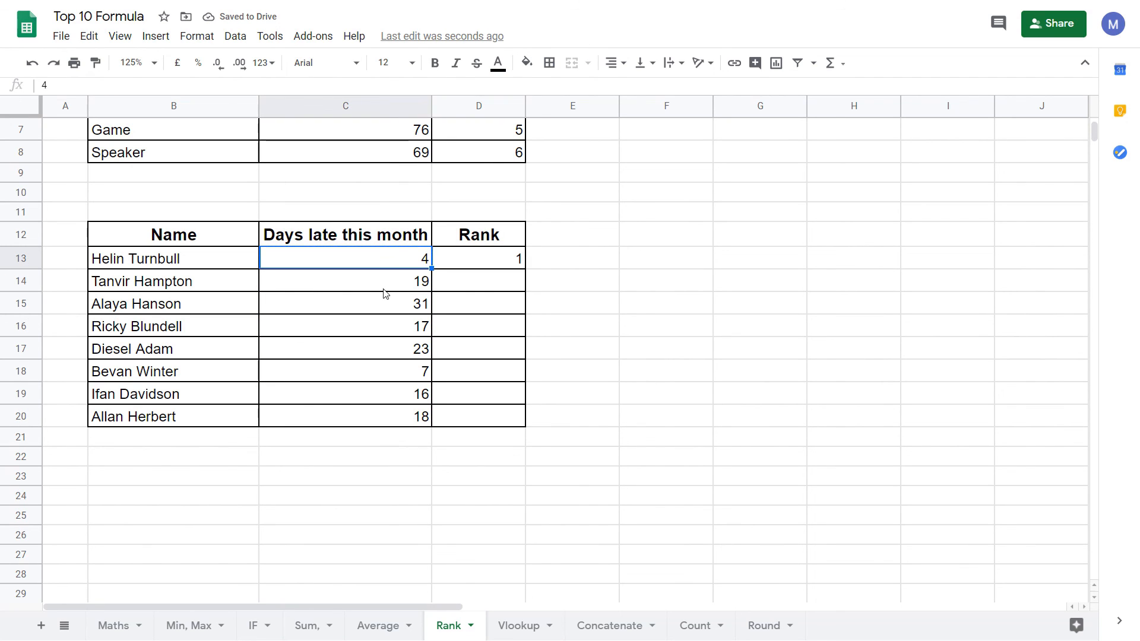
left_click(479, 258)
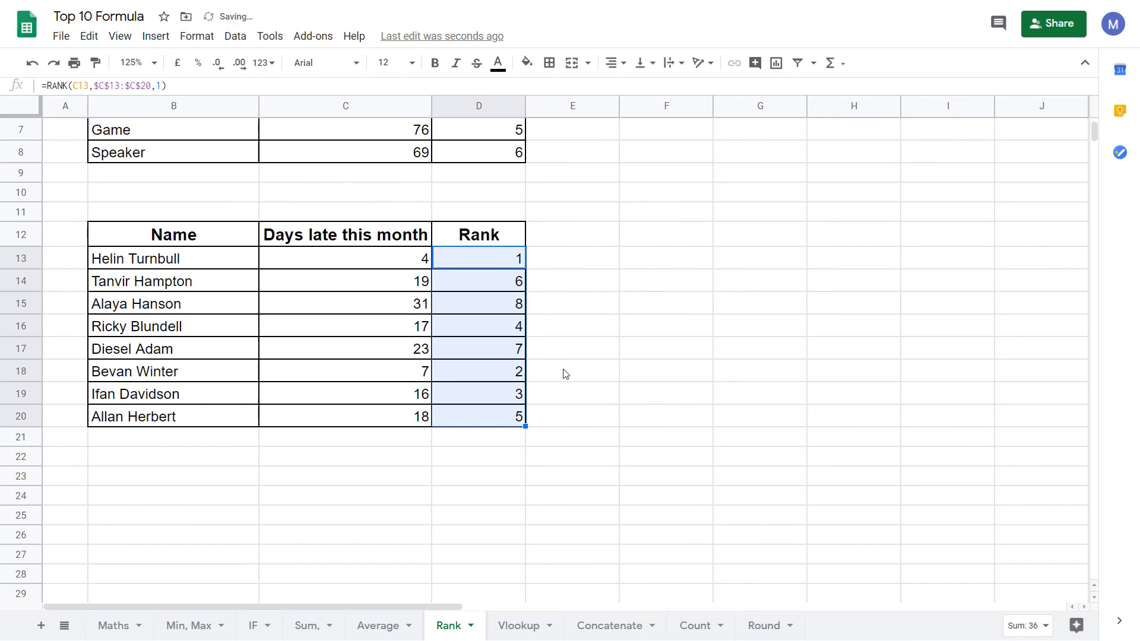
left_click(573, 417)
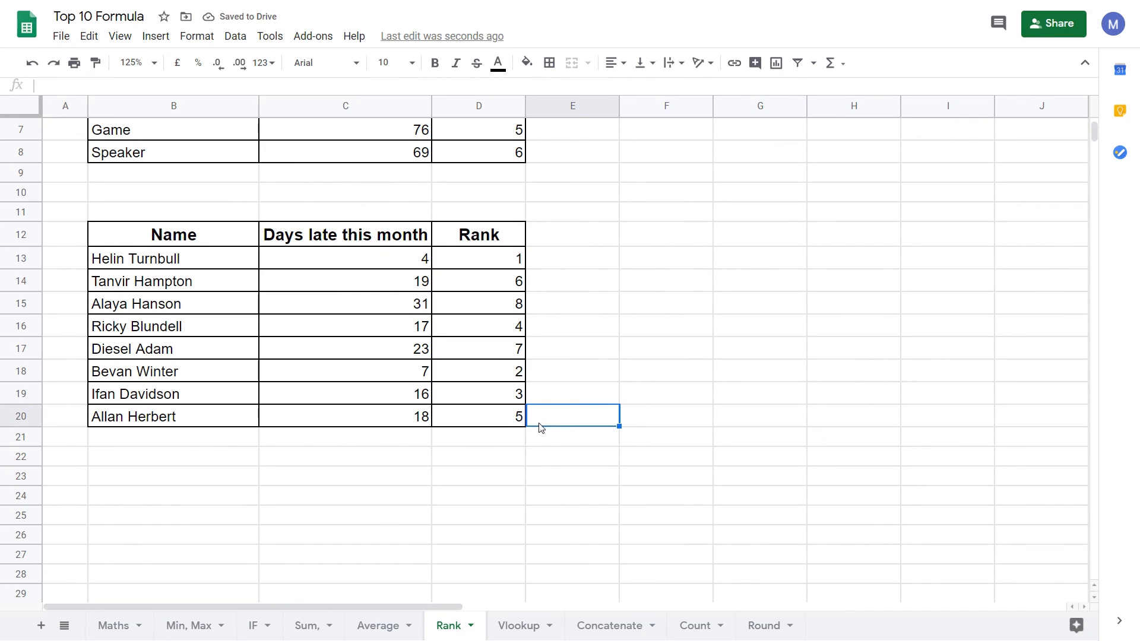